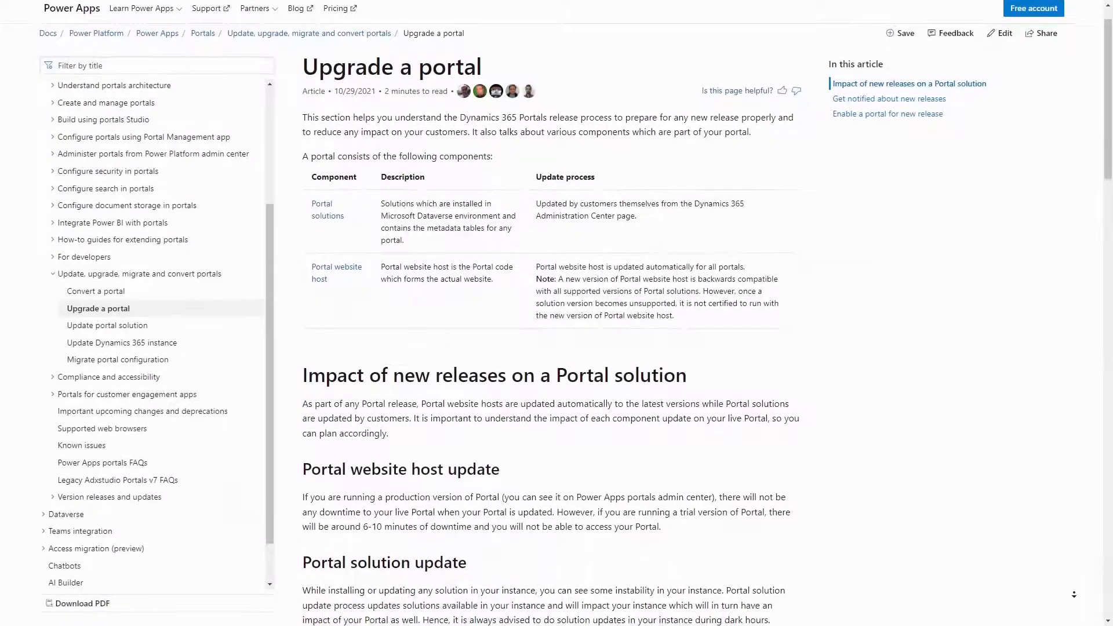
Scroll the docs page down past 'Enable a portal for new release' toward the Released Versions link
{"action": "scroll", "scroll_direction": "down", "scroll_amount": 3}
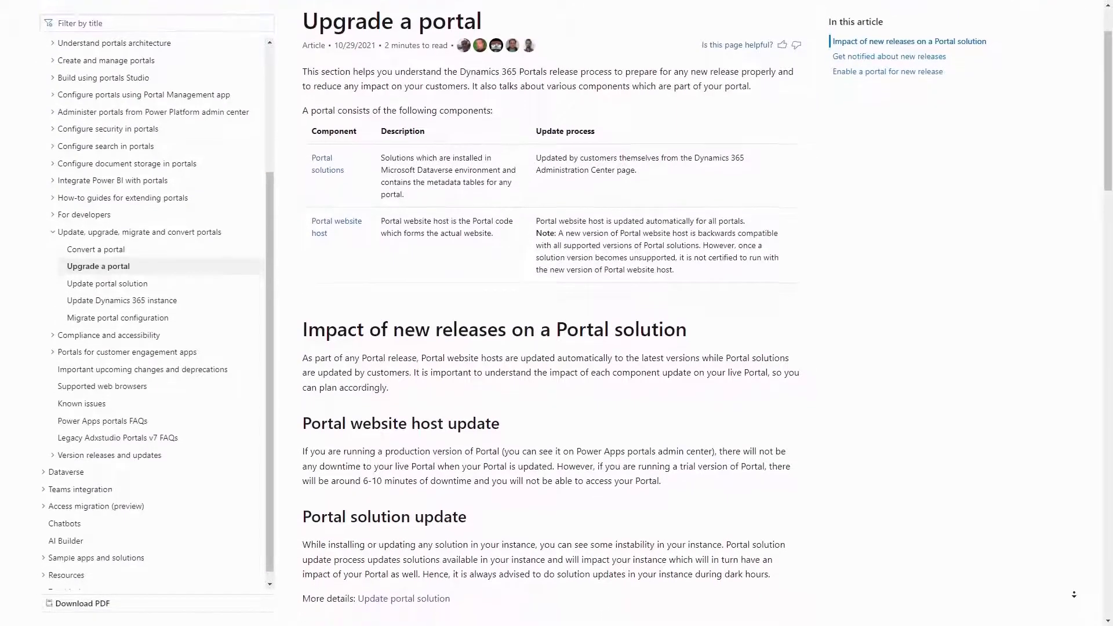
{"action": "scroll", "scroll_direction": "down", "scroll_amount": 3}
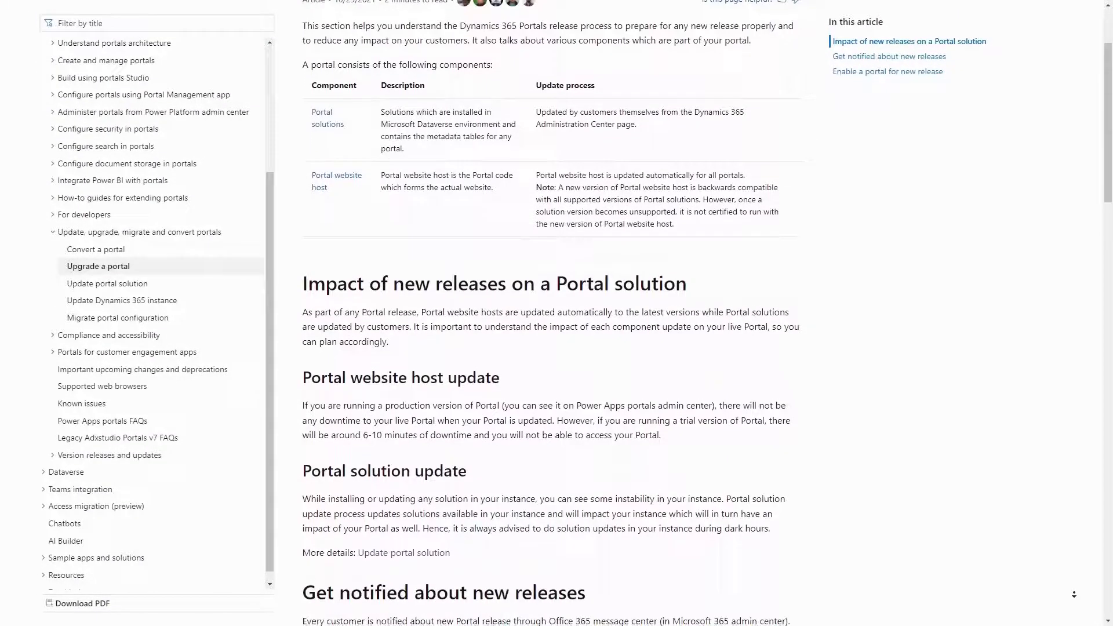
{"action": "scroll", "scroll_direction": "down", "scroll_amount": 3}
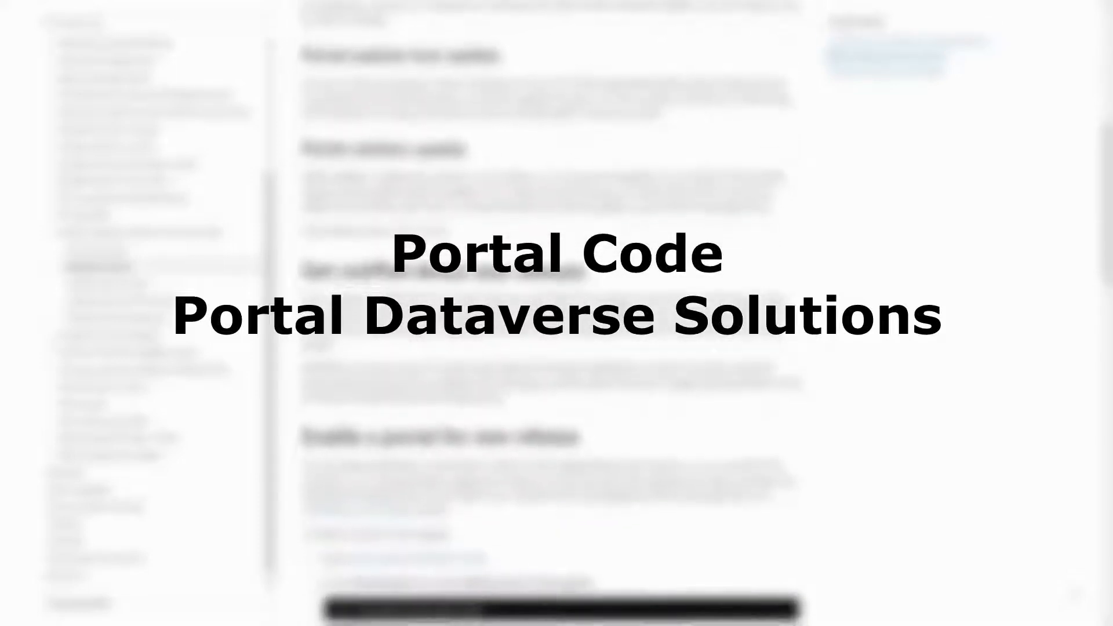
{"action": "scroll", "scroll_direction": "down", "scroll_amount": 3}
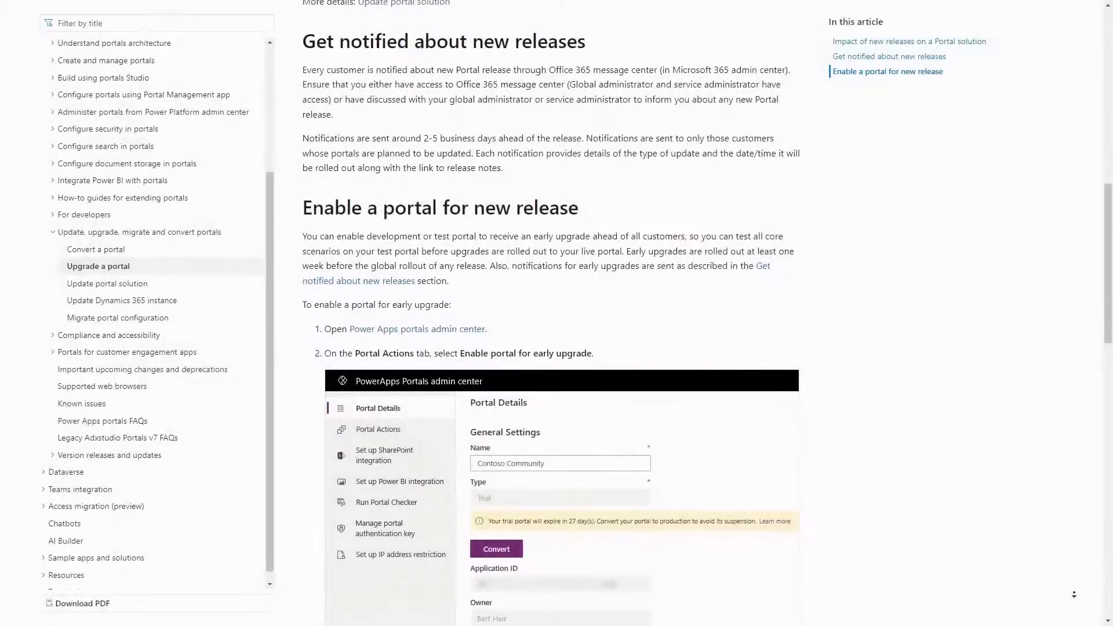
{"action": "scroll", "scroll_direction": "down", "scroll_amount": 3}
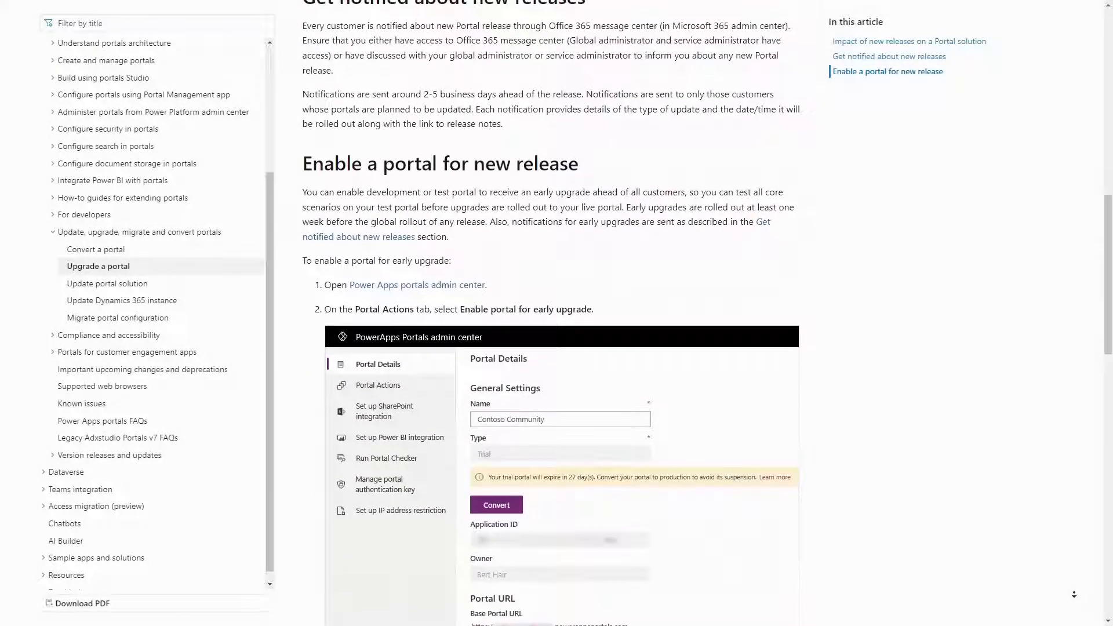
{"action": "scroll", "scroll_direction": "down", "scroll_amount": 3}
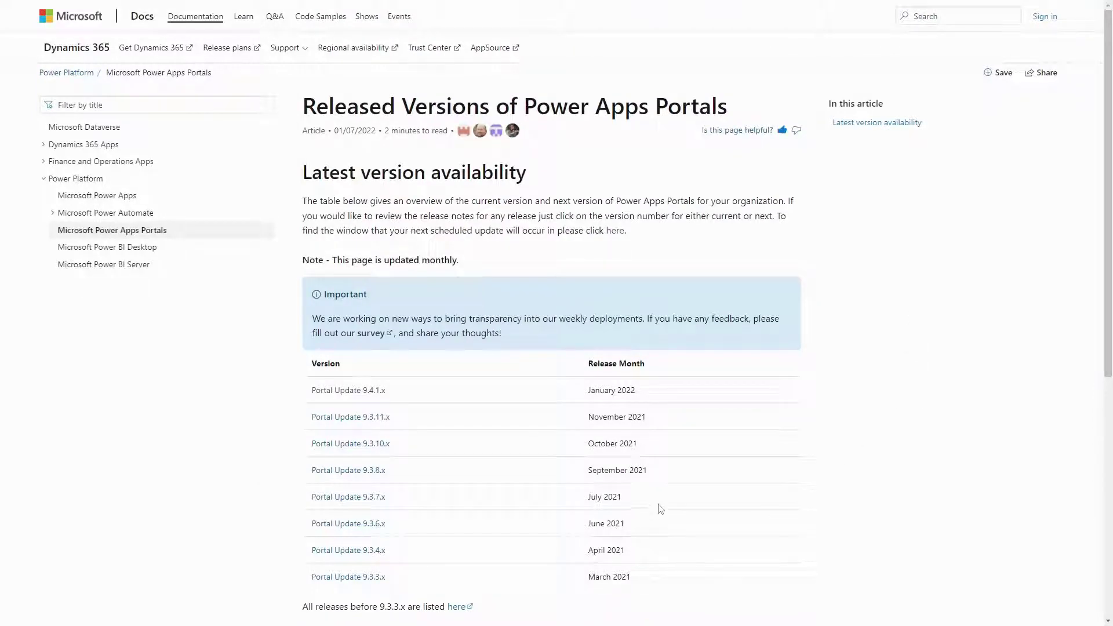
{"action": "mouse_move", "coordinate": [660, 421]}
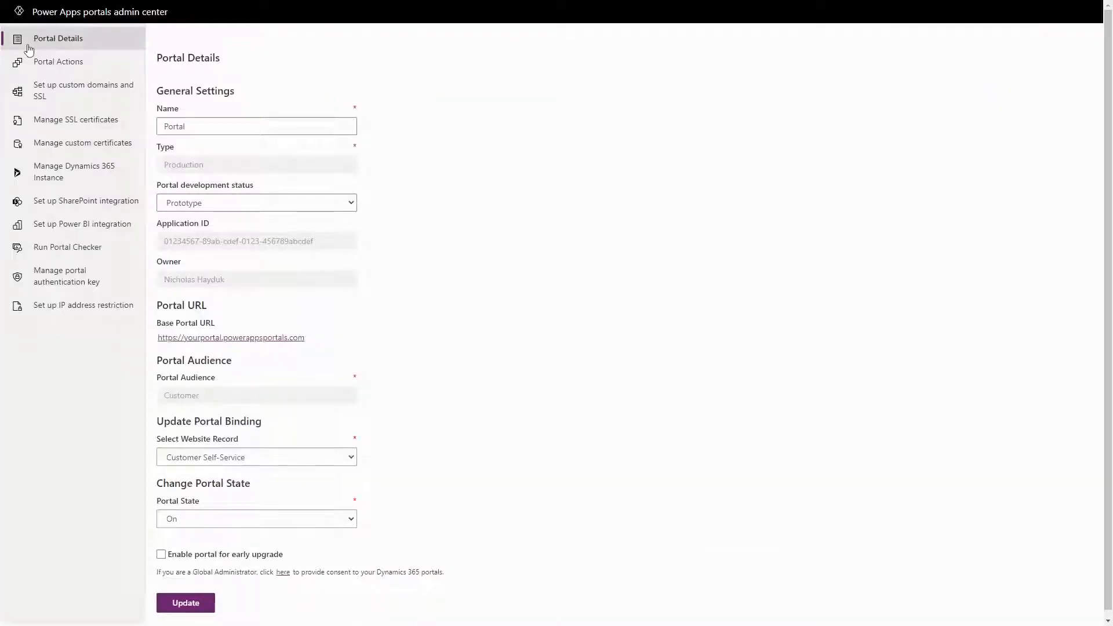
{"action": "mouse_move", "coordinate": [87, 53]}
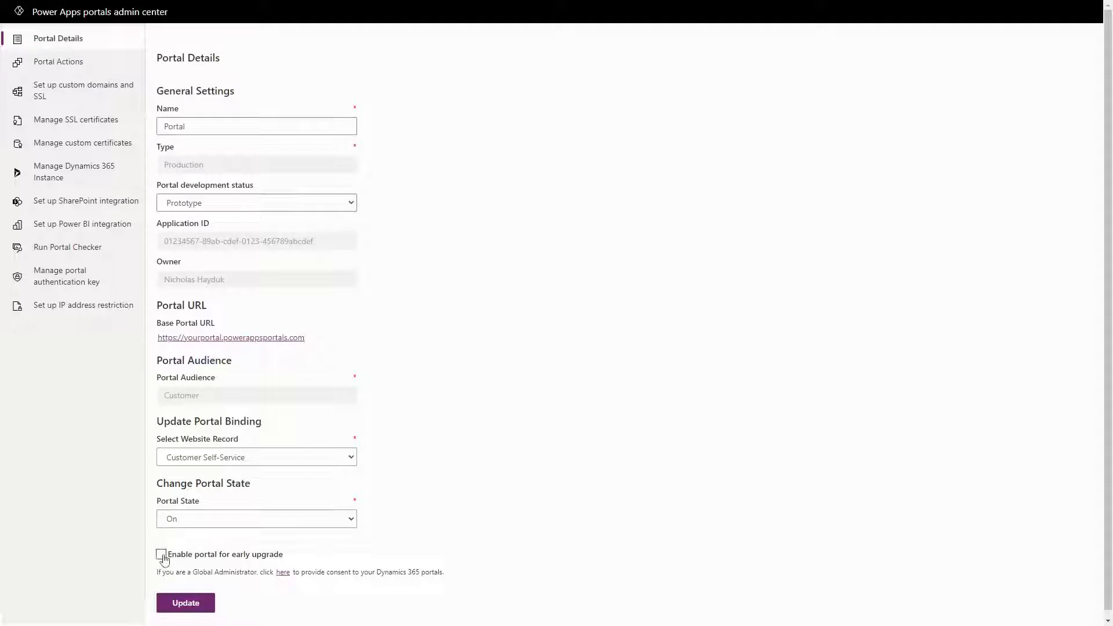
Tick the 'Enable portal for early upgrade' checkbox on Portal Details
{"action": "left_click", "coordinate": [161, 555]}
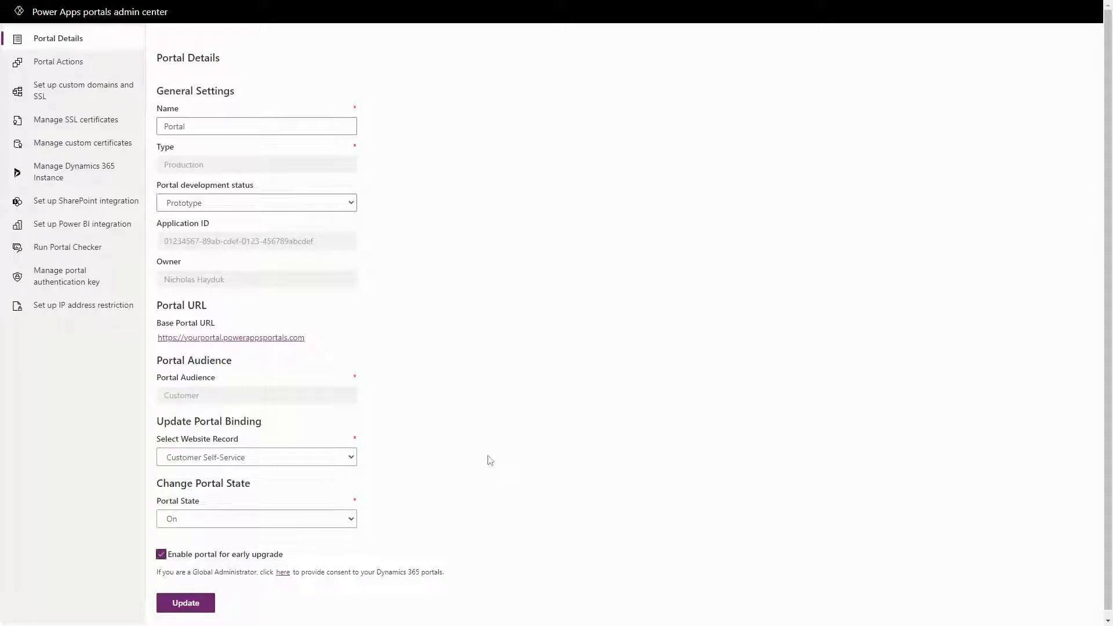
{"action": "mouse_move", "coordinate": [485, 461]}
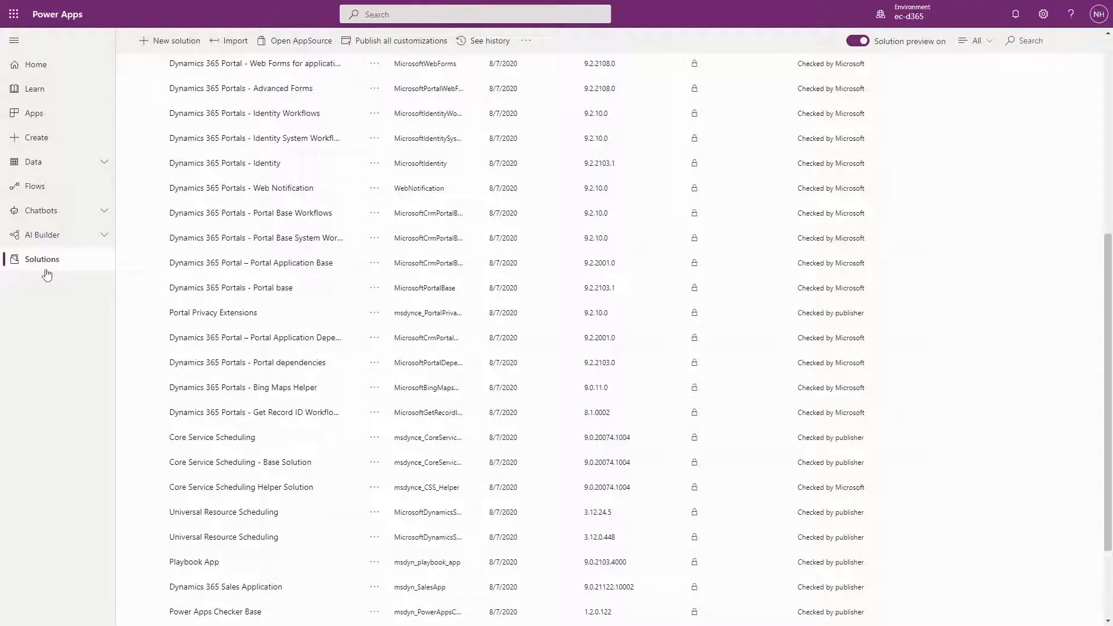
{"action": "mouse_move", "coordinate": [160, 195]}
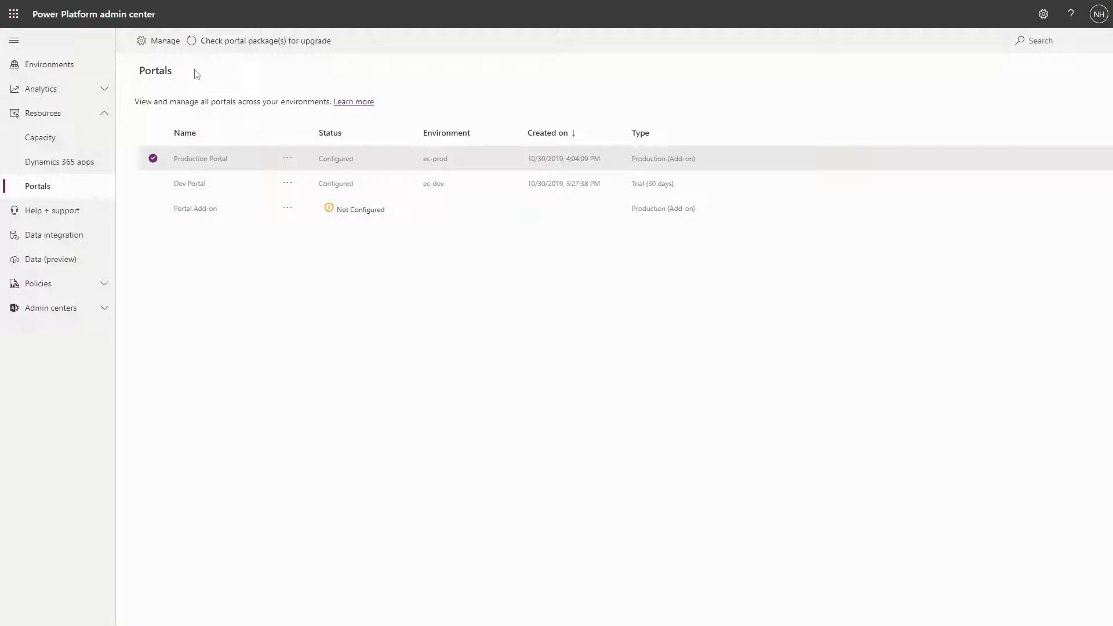
{"action": "mouse_move", "coordinate": [33, 34]}
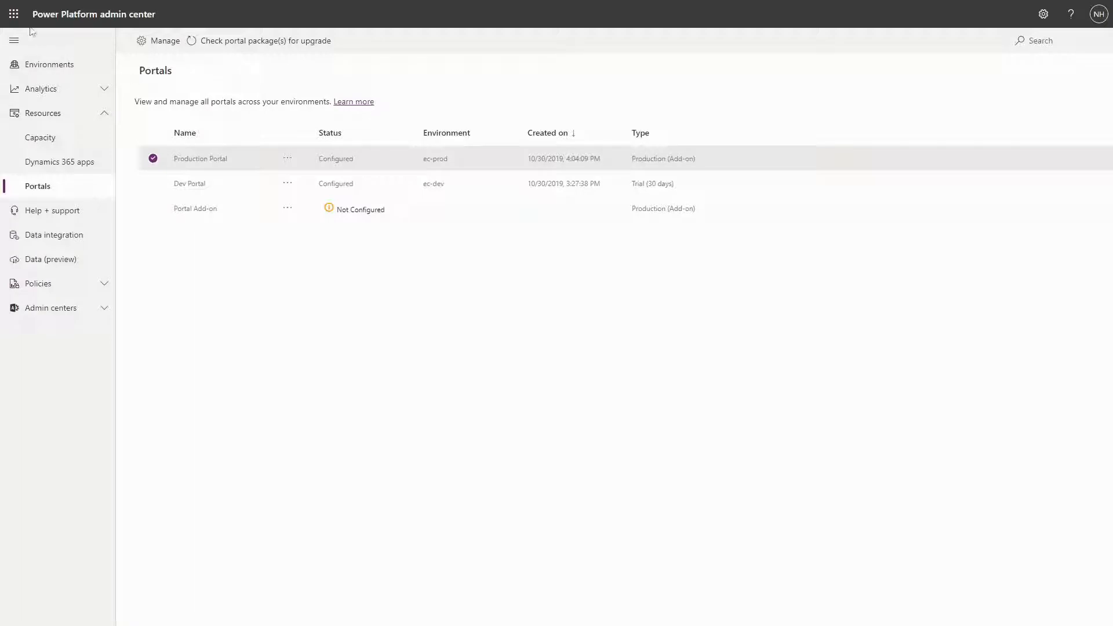
{"action": "mouse_move", "coordinate": [160, 28]}
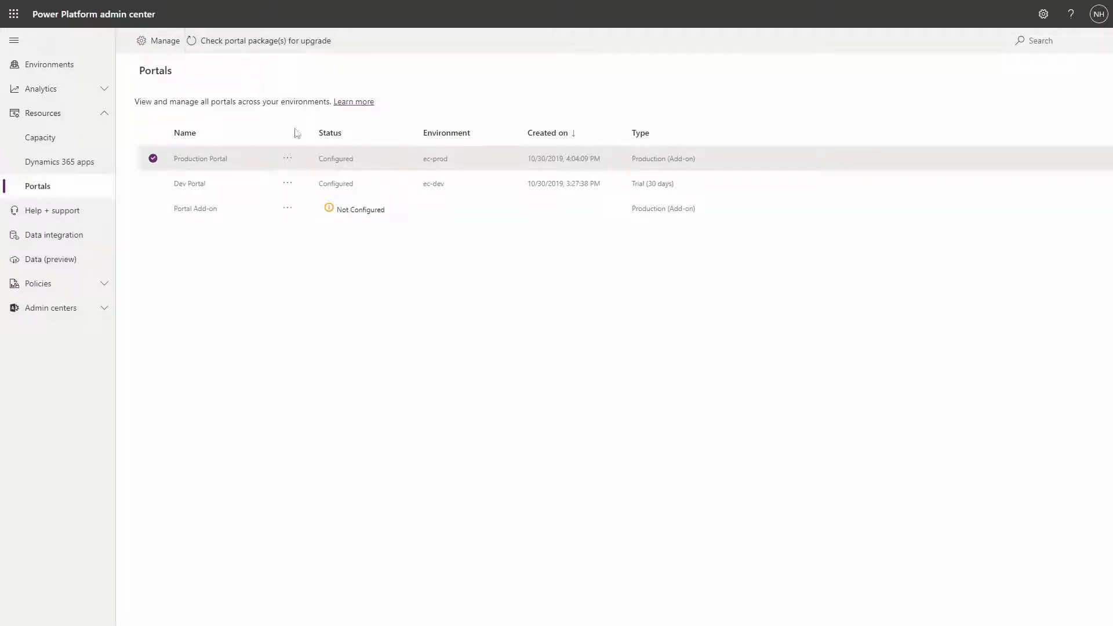
Go to Resources > Portals to list portals across environments
{"action": "left_click", "coordinate": [287, 157]}
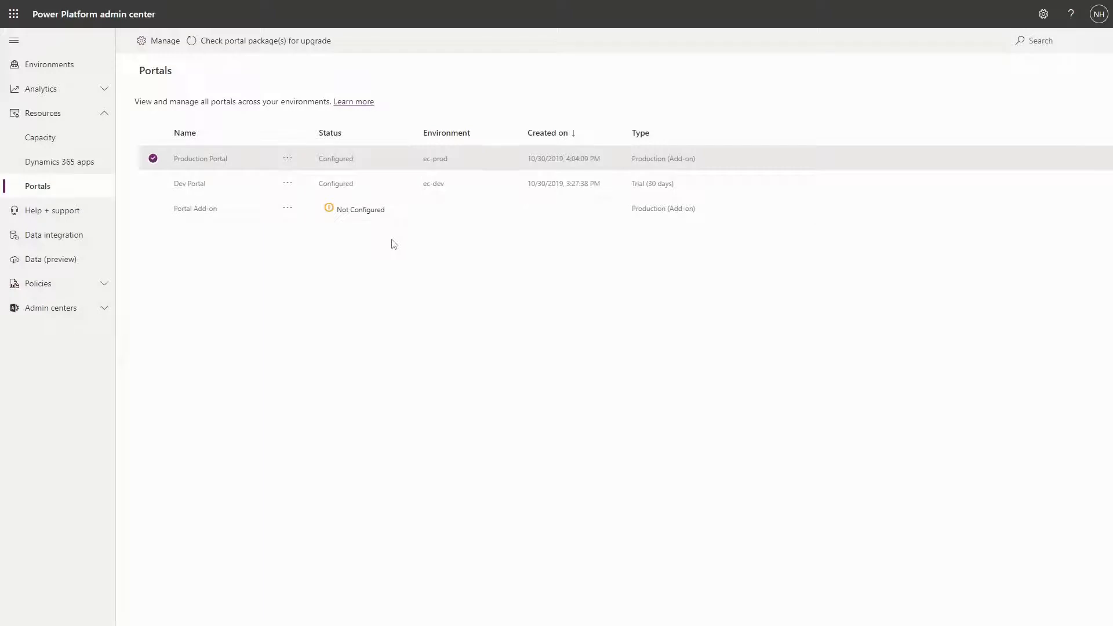
{"action": "mouse_move", "coordinate": [251, 245]}
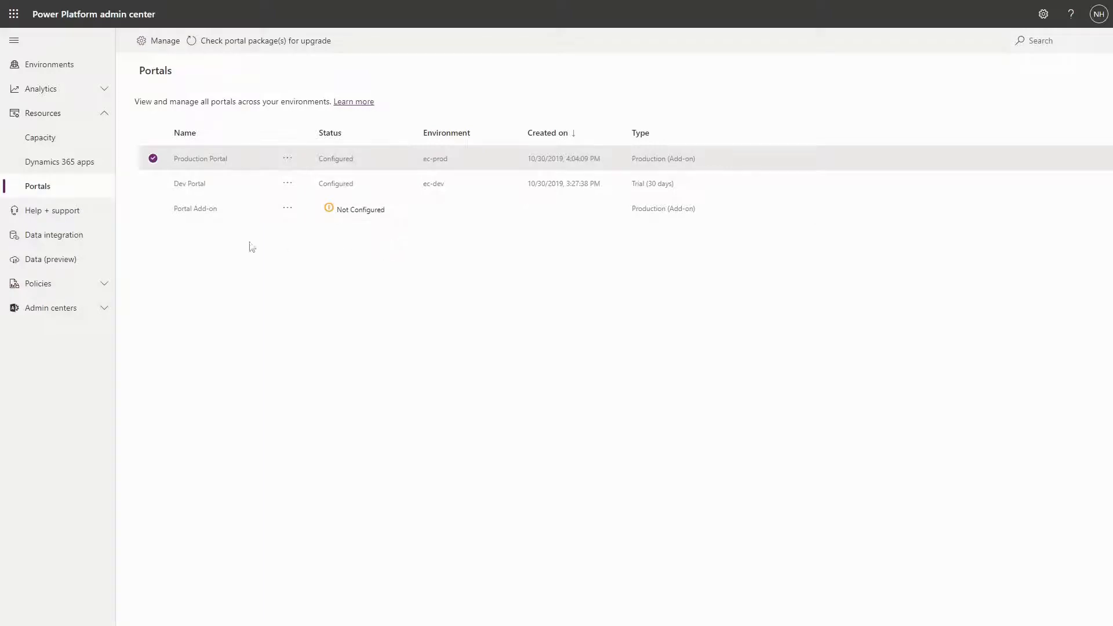
{"action": "mouse_move", "coordinate": [211, 184]}
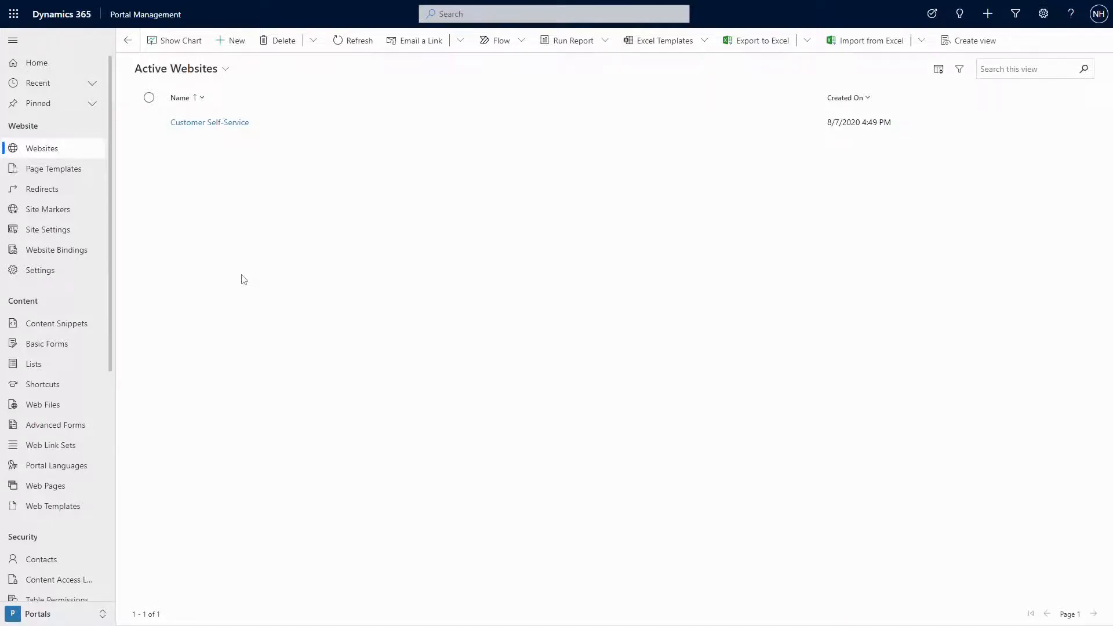
{"action": "mouse_move", "coordinate": [170, 131]}
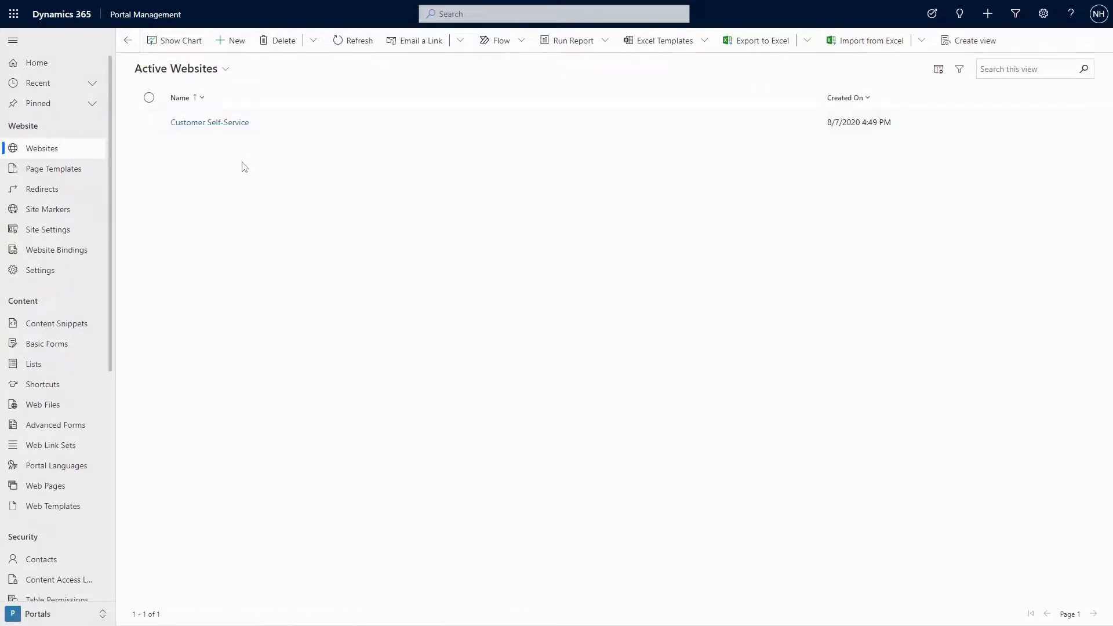
{"action": "mouse_move", "coordinate": [89, 232]}
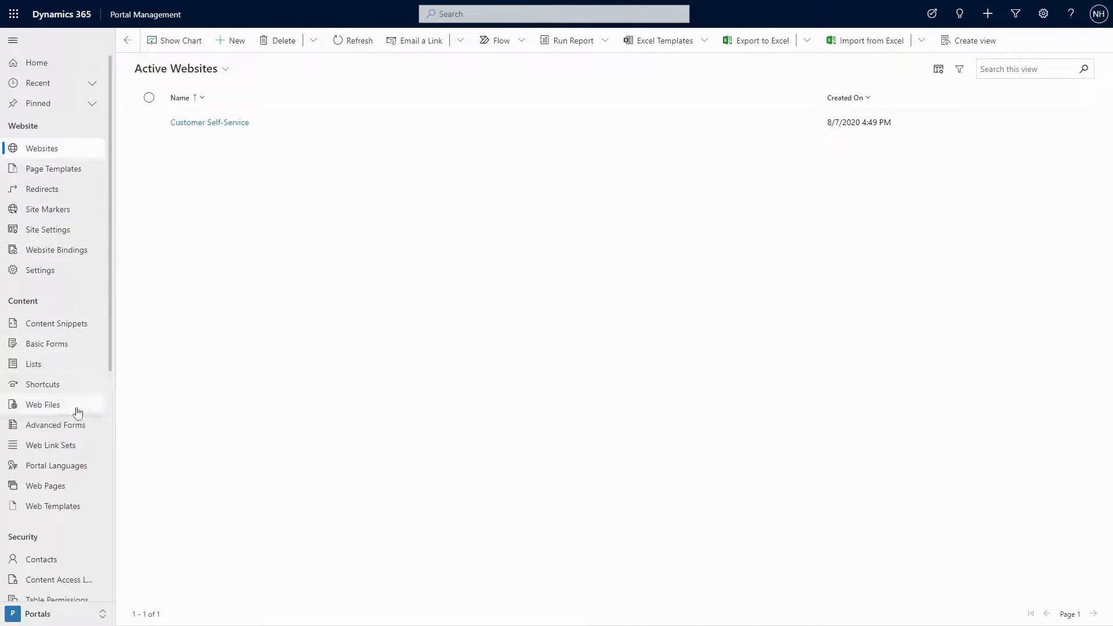
{"action": "mouse_move", "coordinate": [160, 475]}
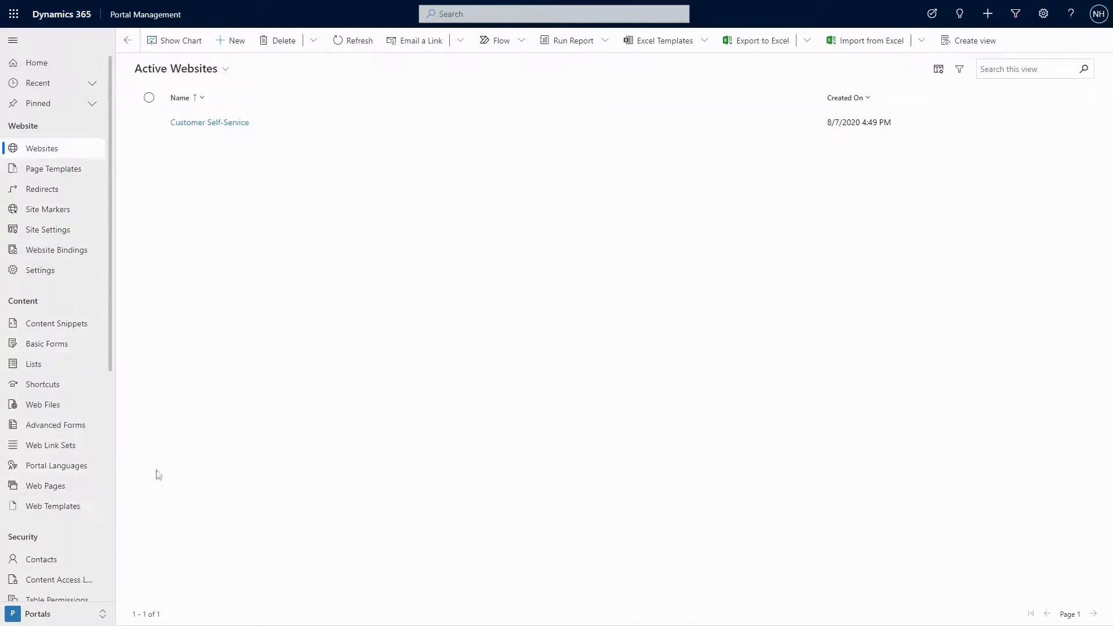
{"action": "mouse_move", "coordinate": [150, 463]}
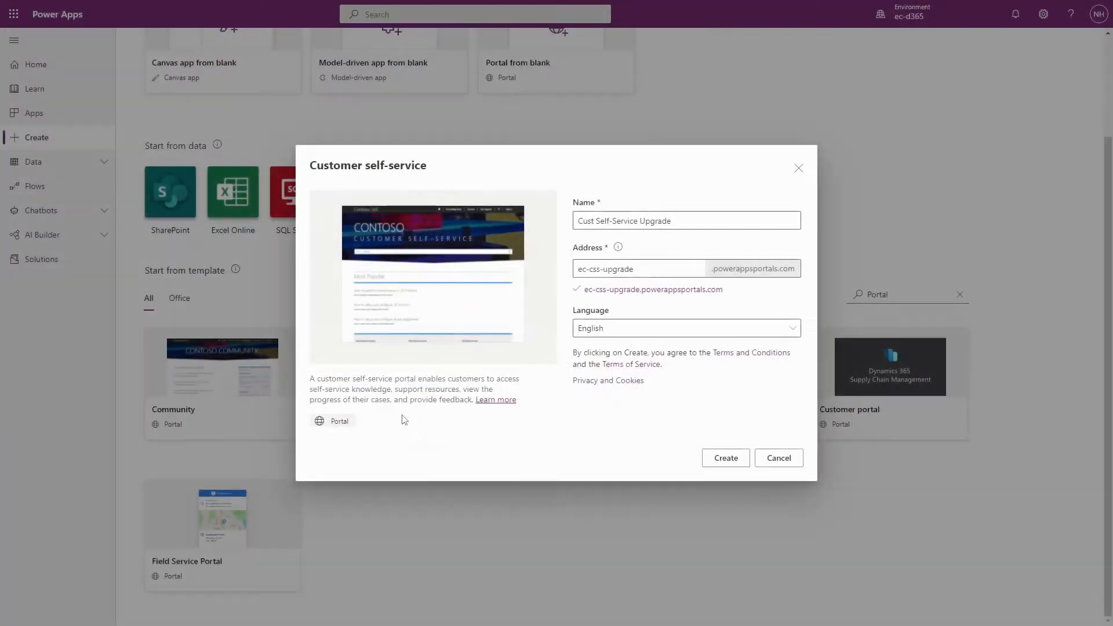
{"action": "mouse_move", "coordinate": [524, 325]}
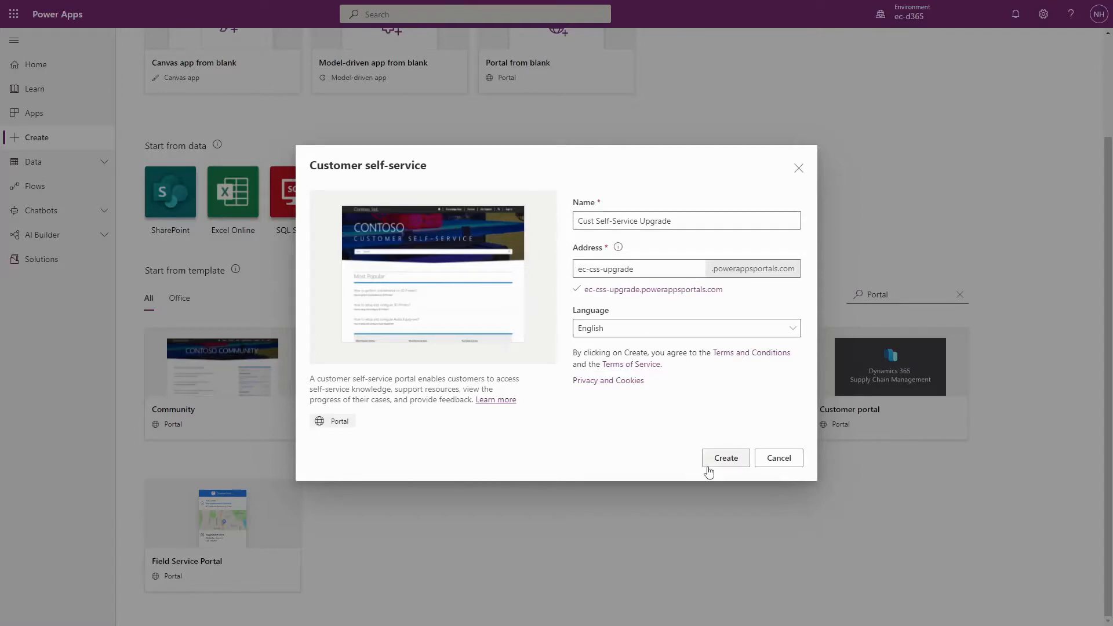
{"action": "mouse_move", "coordinate": [747, 469]}
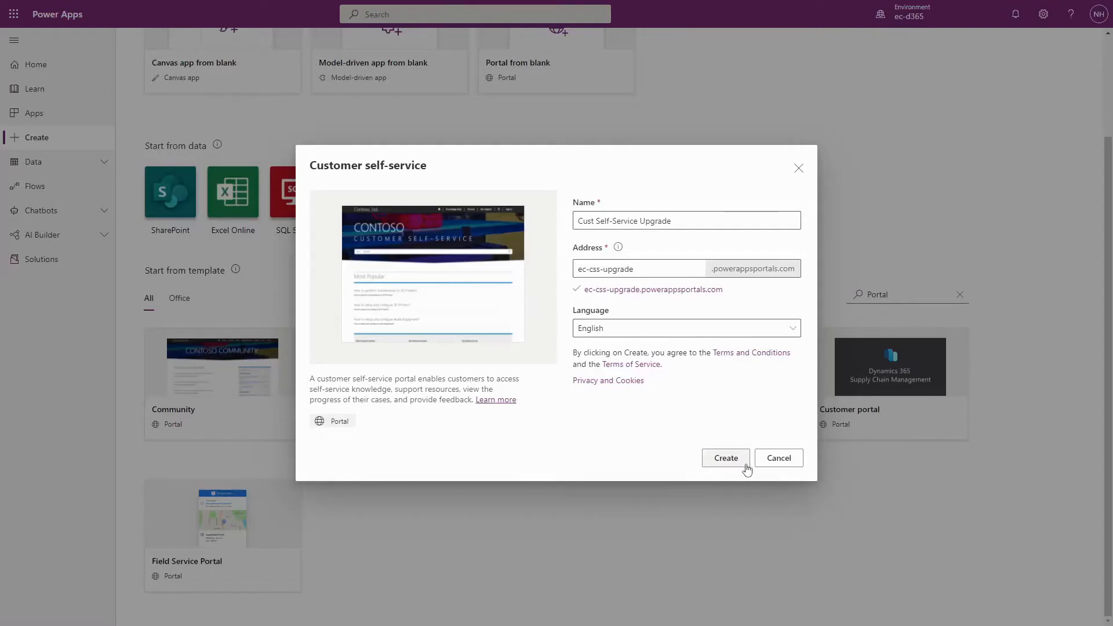